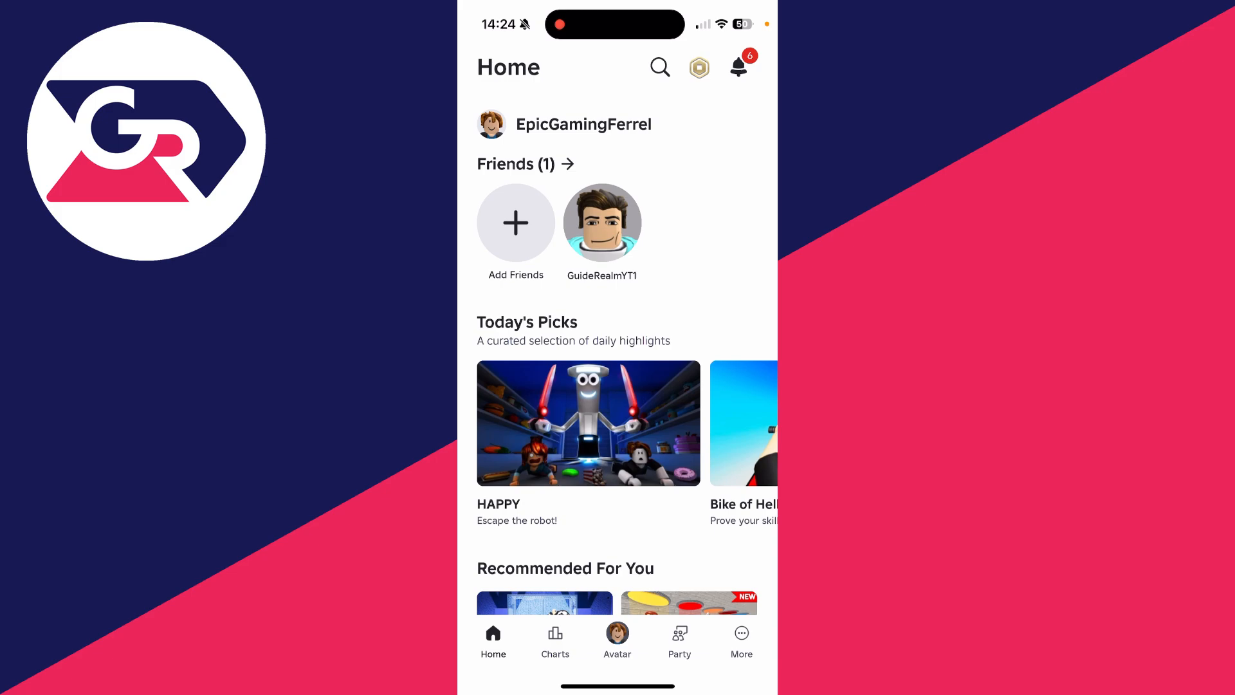
Step: Create a free private server named 'Test' for Catalog Avatar Creator and bring up its options
{"action": "scroll", "scroll_direction": "down", "scroll_amount": 3}
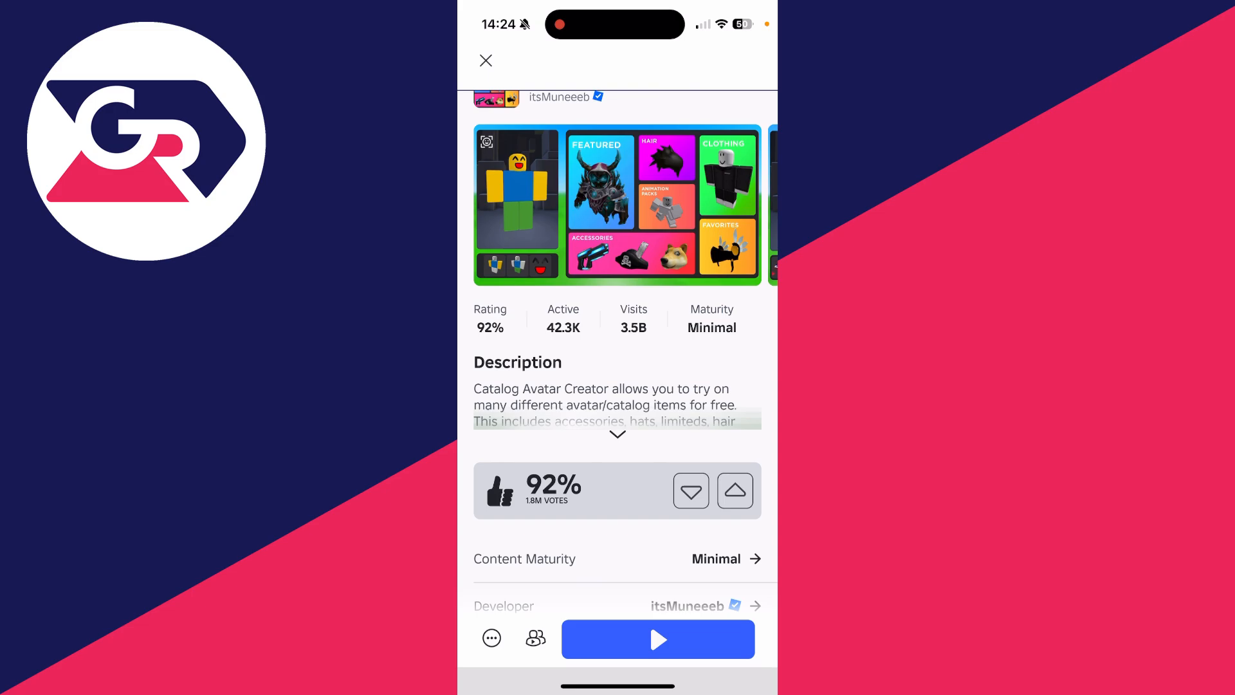
{"action": "scroll", "scroll_direction": "down", "scroll_amount": 3}
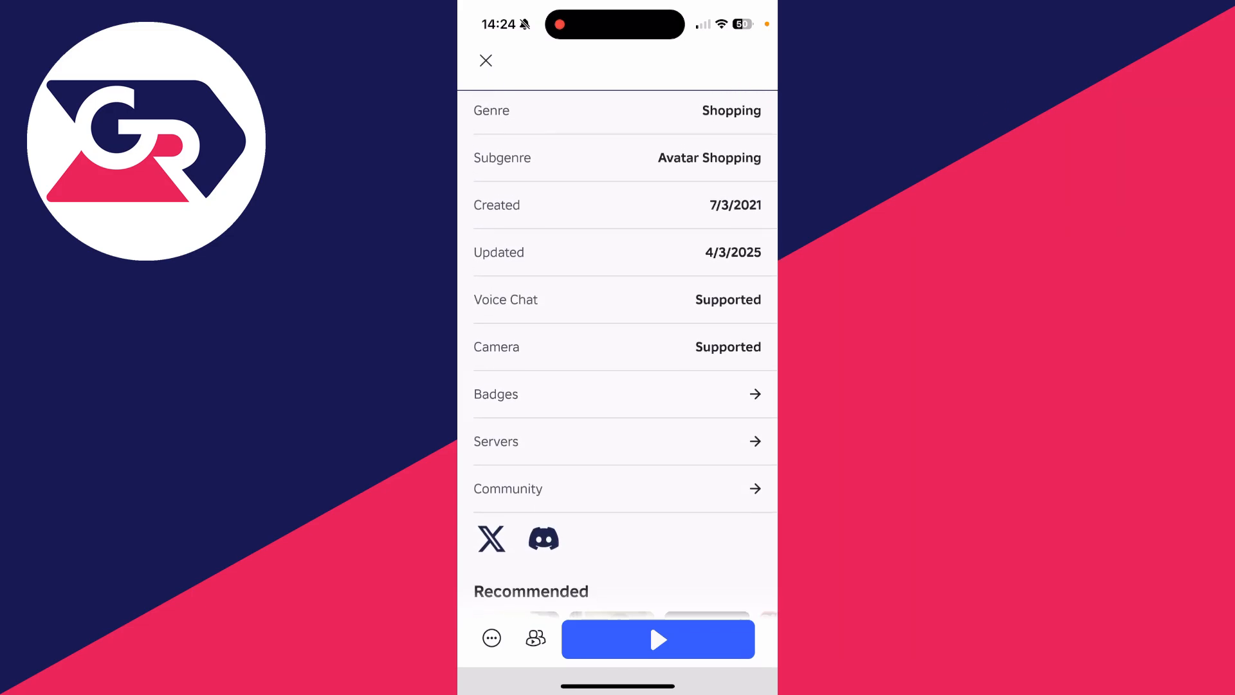
{"action": "left_click", "coordinate": [617, 441]}
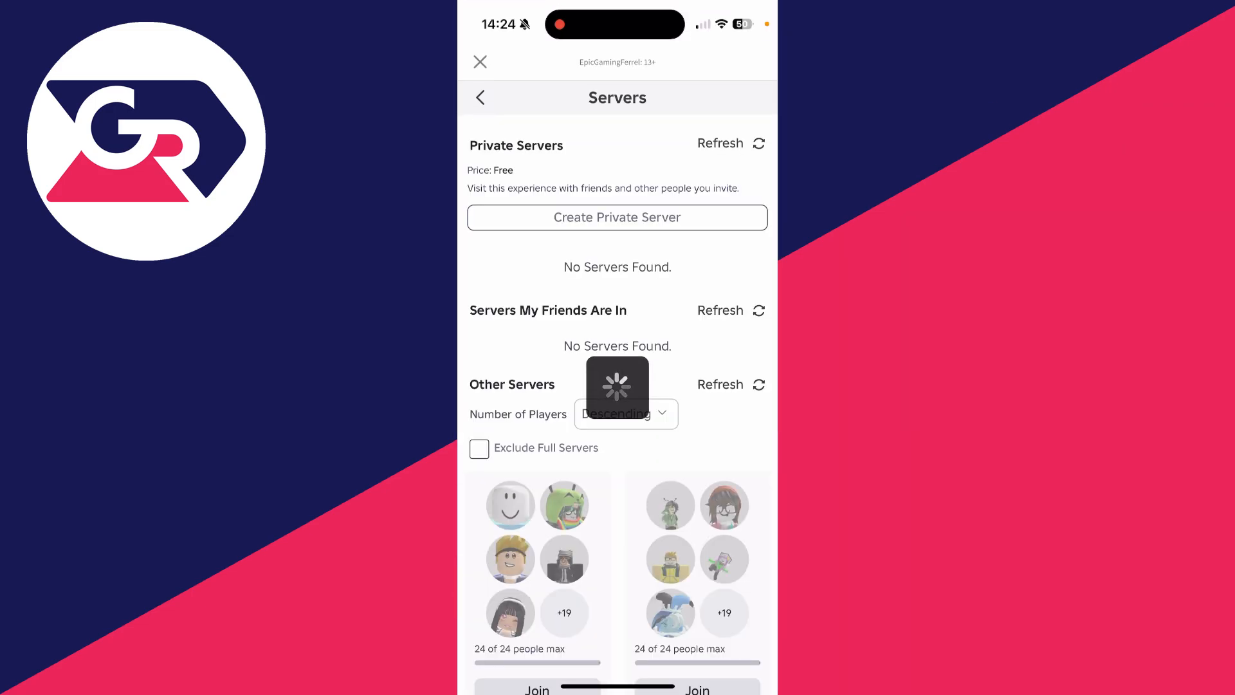
{"action": "left_click", "coordinate": [618, 217]}
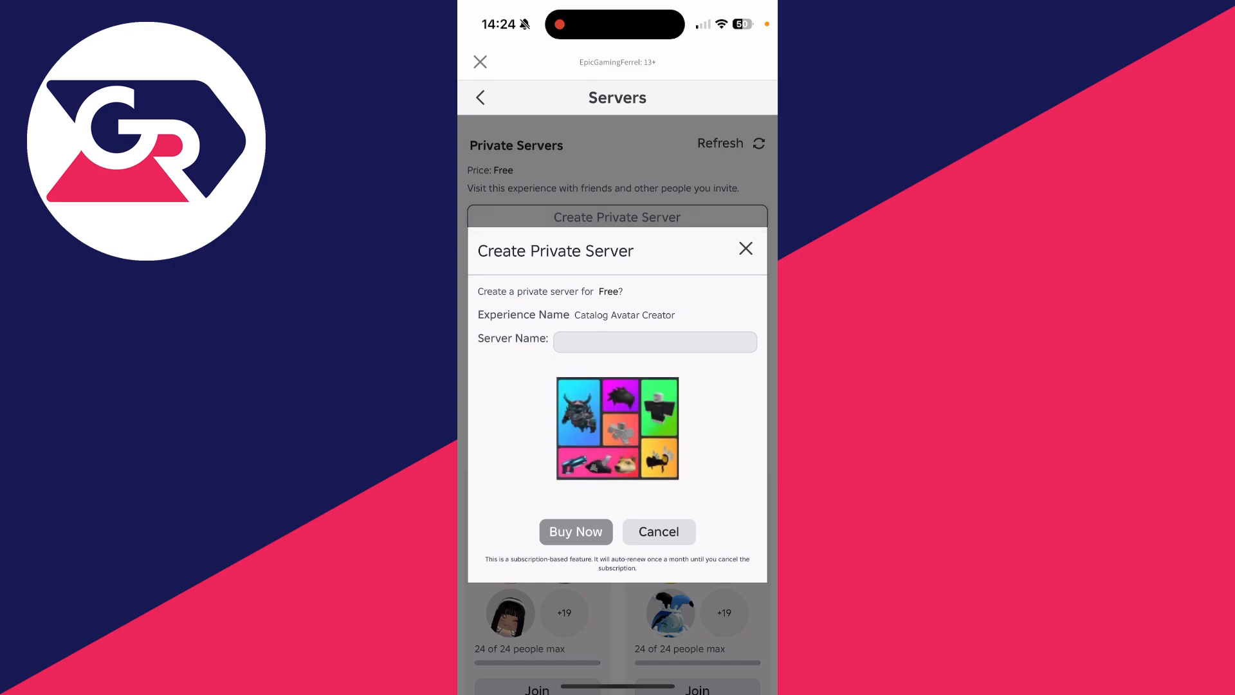
{"action": "type", "text": "Te"}
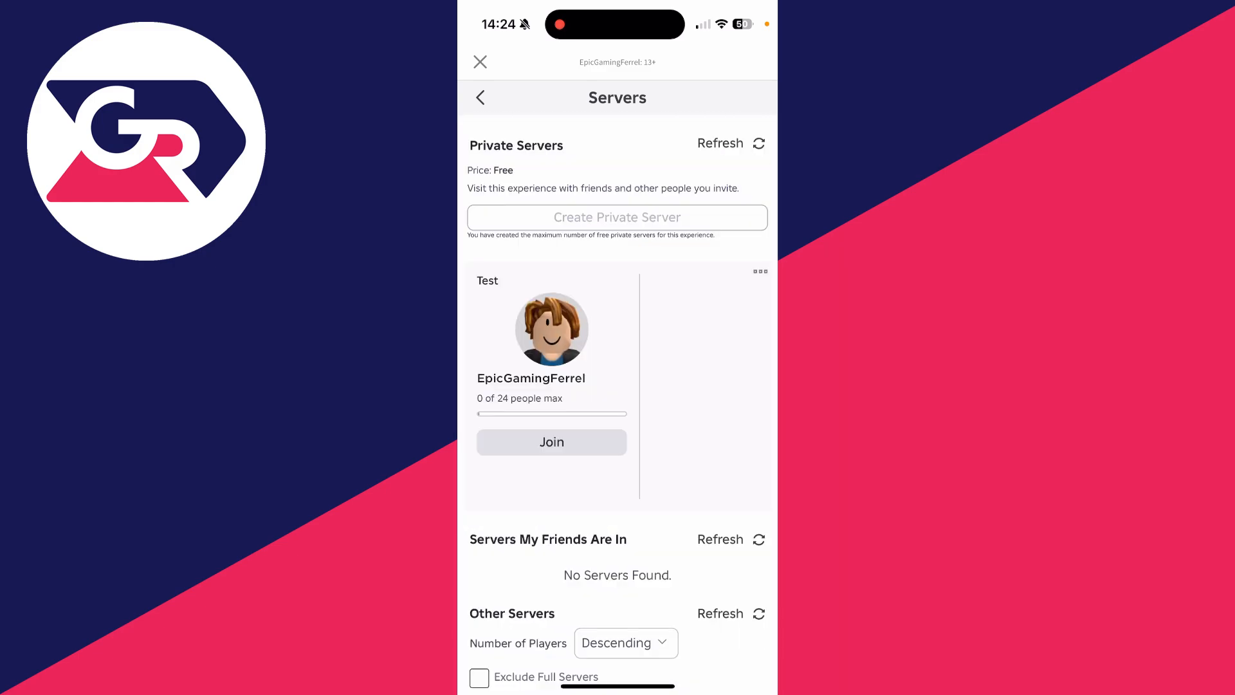
{"action": "left_click", "coordinate": [759, 270]}
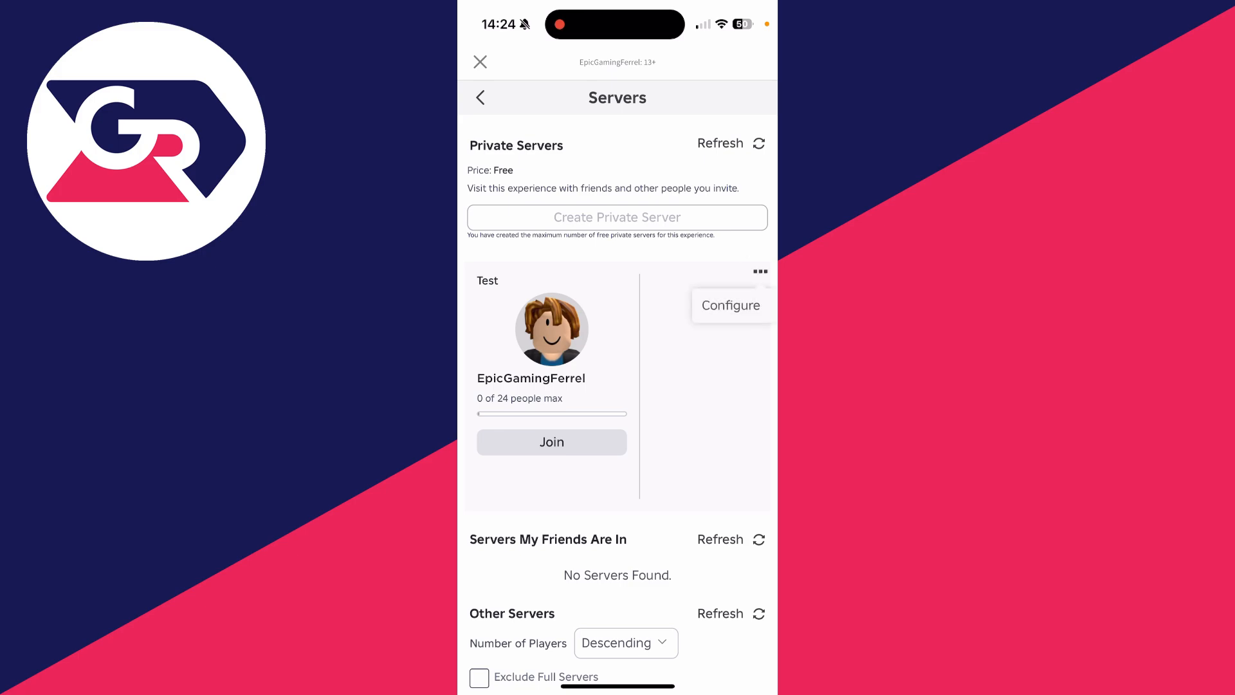
Step: Configure the Test server so Friends Allowed is on alongside Allow Joining
{"action": "left_click", "coordinate": [729, 305]}
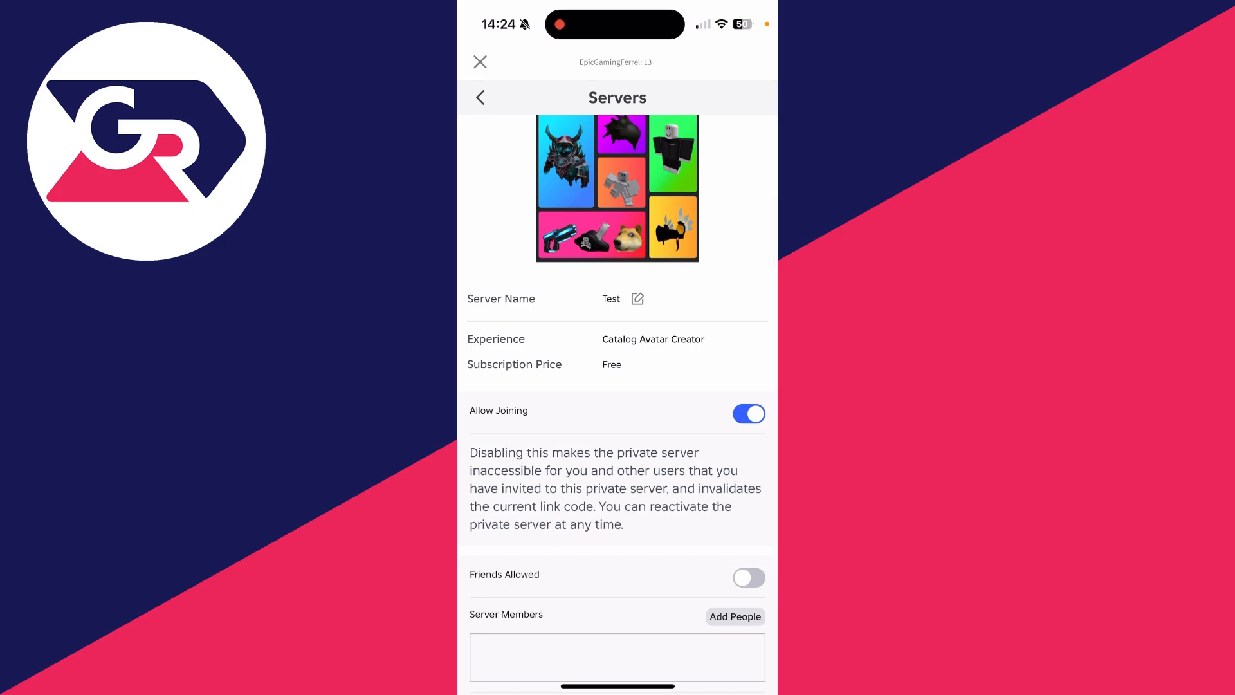
{"action": "scroll", "scroll_direction": "down", "scroll_amount": 3}
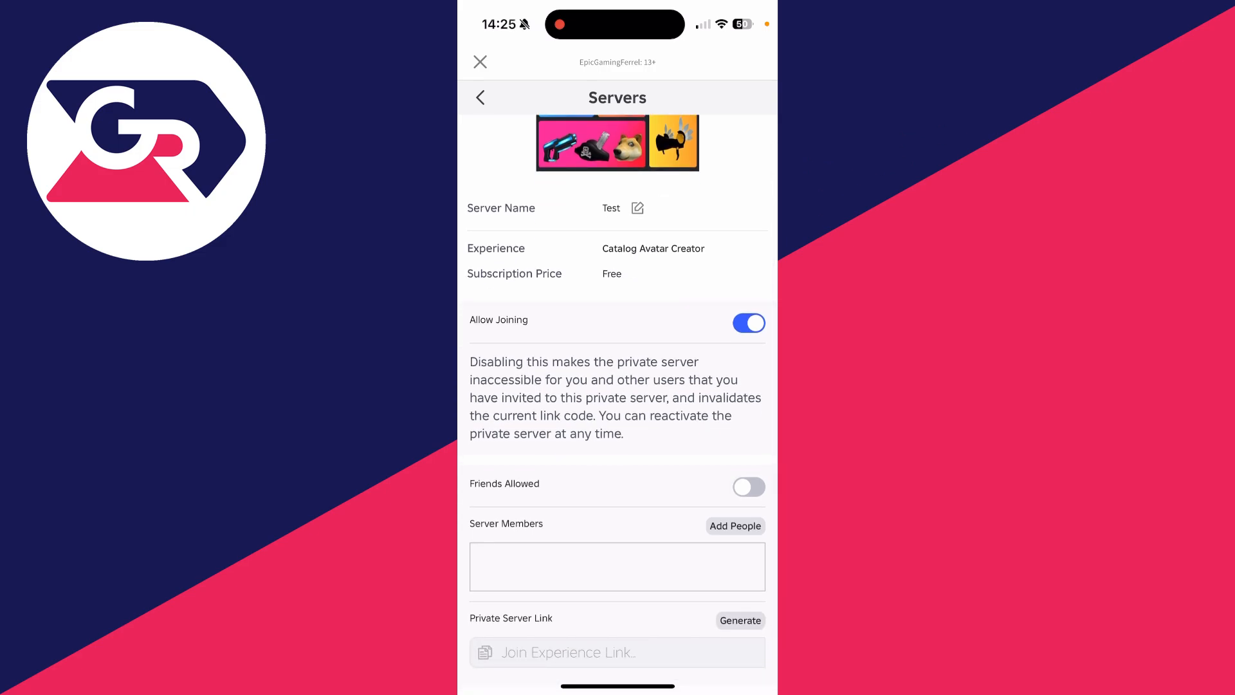
{"action": "left_click", "coordinate": [749, 486]}
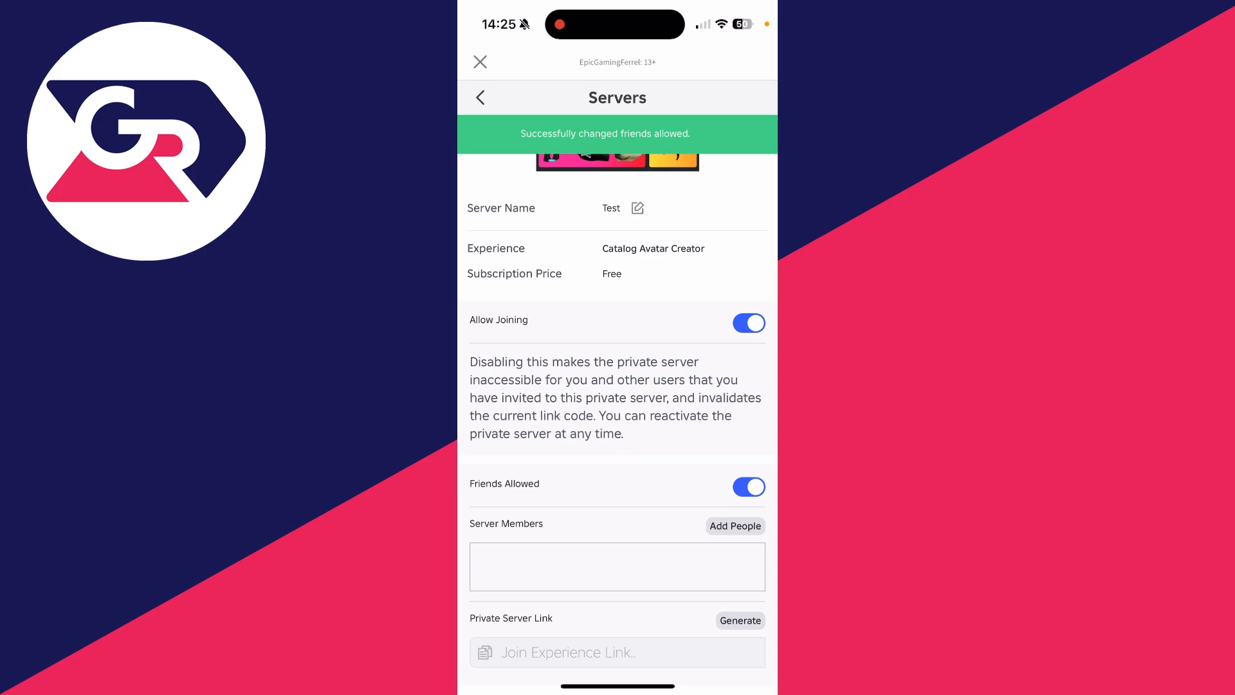